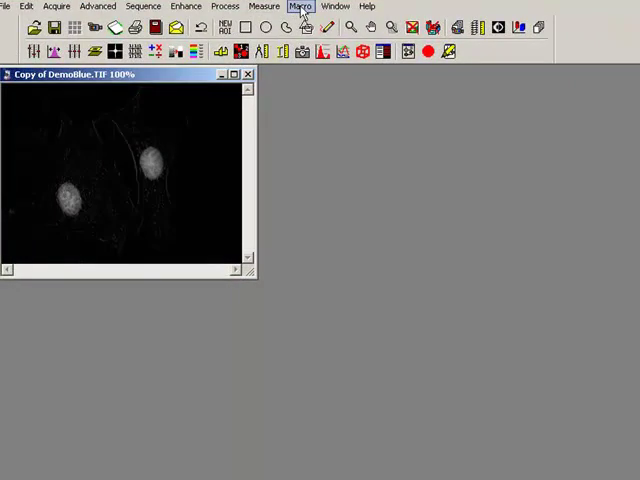
- Load the Perimeter_Region_Masks script through Macro Management
left_click(301, 6)
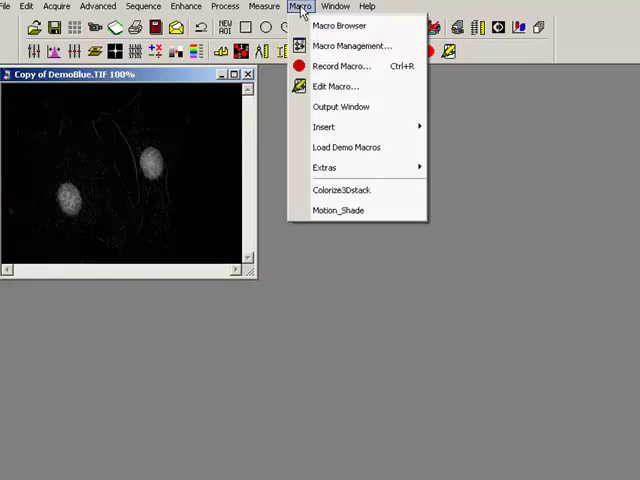
left_click(338, 86)
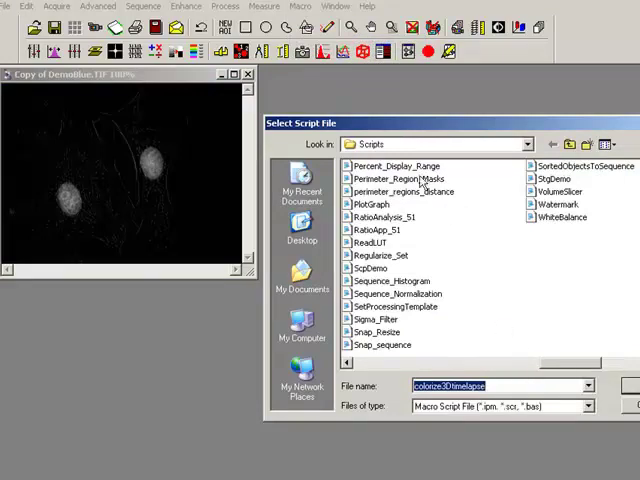
double_click(399, 178)
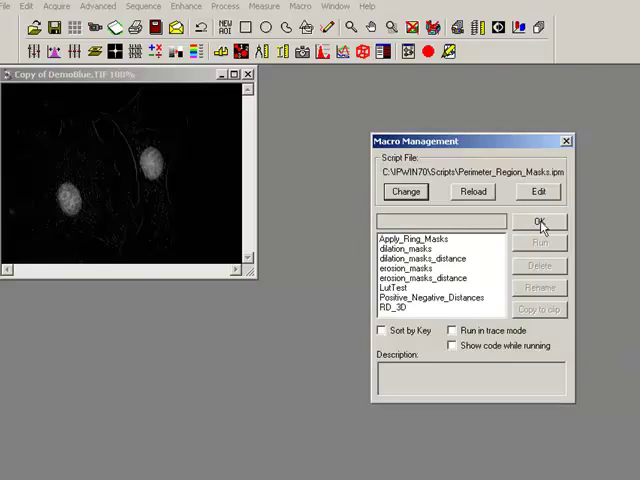
left_click(538, 222)
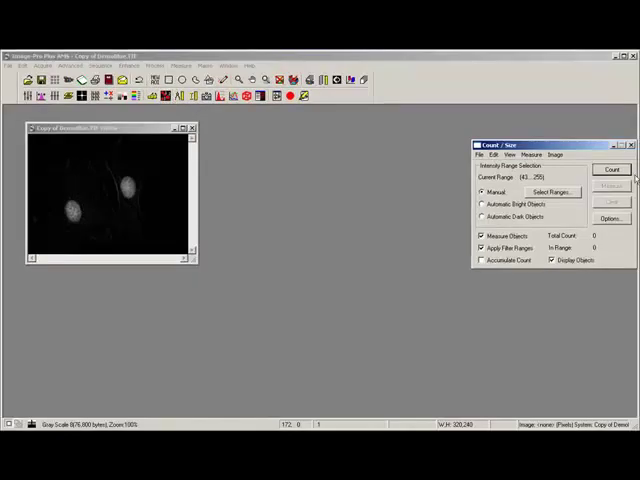
- Run Count on the DemoBlue copy, labelling both nuclei with mean intensity near 90
left_click(611, 169)
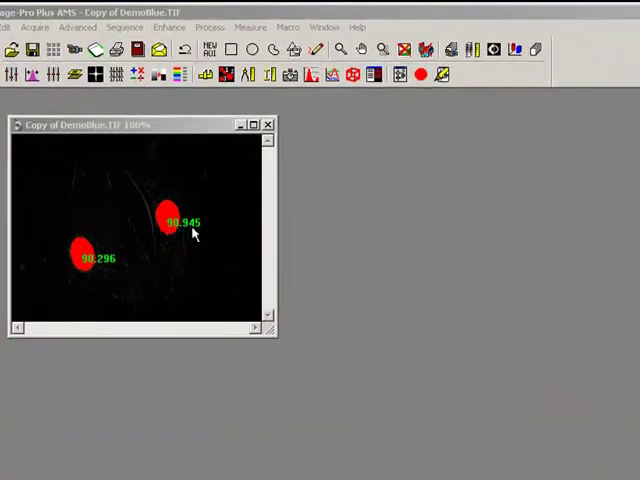
mouse_move(178, 258)
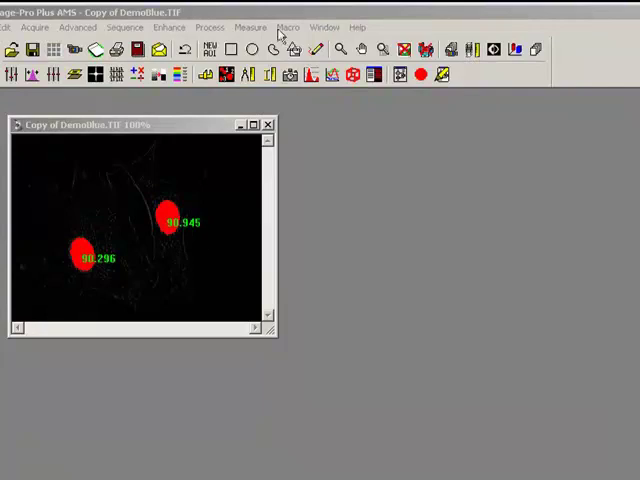
- Run the erosion_masks macro with 3 rings and the default ring width
left_click(286, 27)
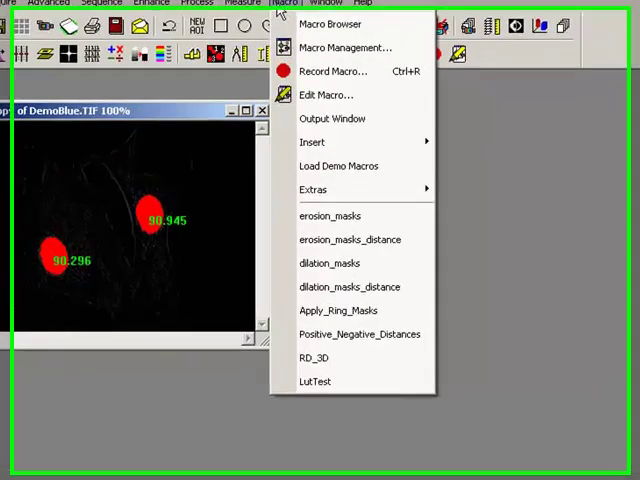
mouse_move(330, 215)
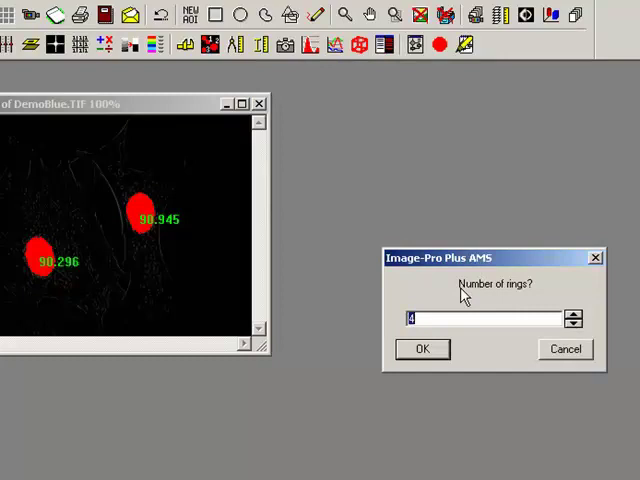
mouse_move(548, 284)
type("3")
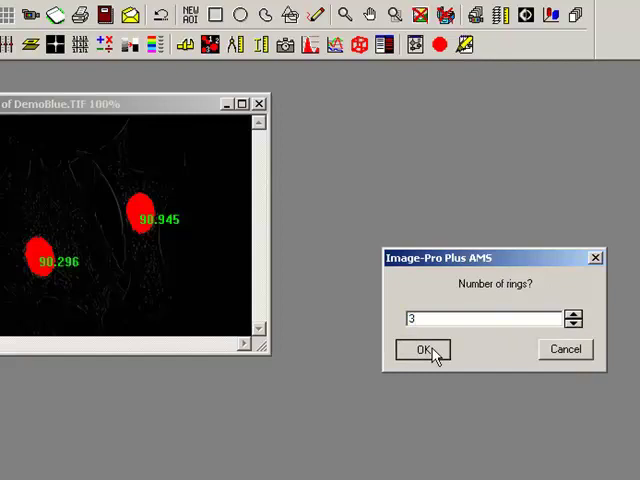
left_click(422, 349)
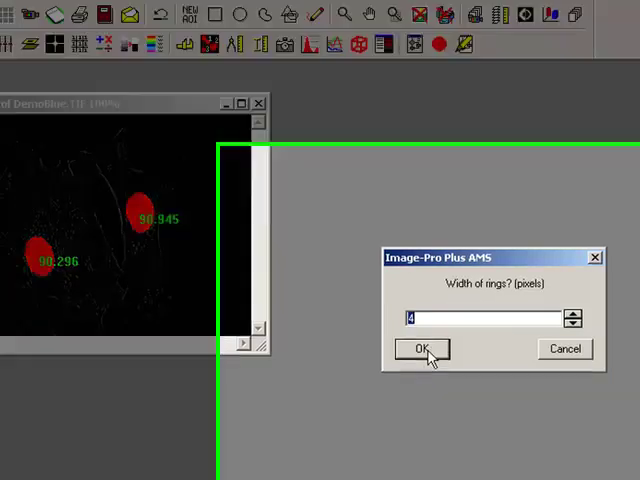
left_click(420, 349)
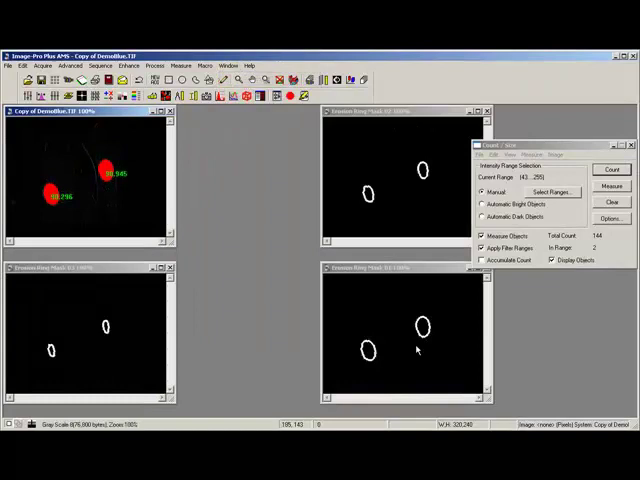
mouse_move(428, 197)
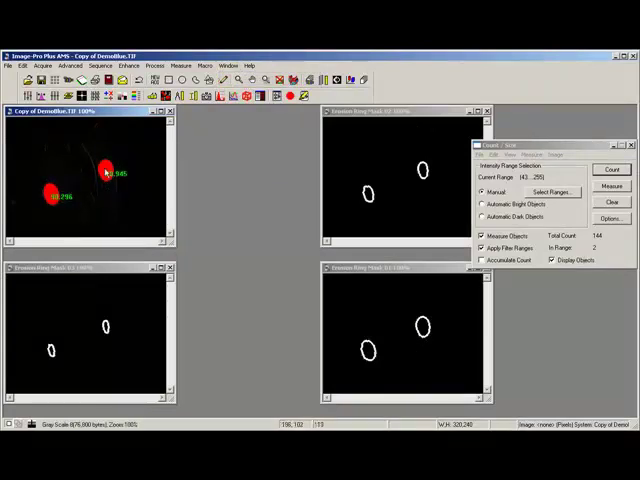
- Run the Apply_Ring_Masks macro on the three erosion ring mask images
left_click(151, 9)
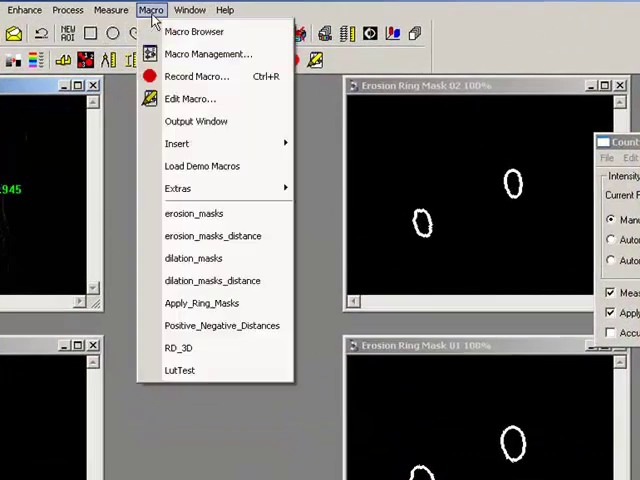
mouse_move(201, 303)
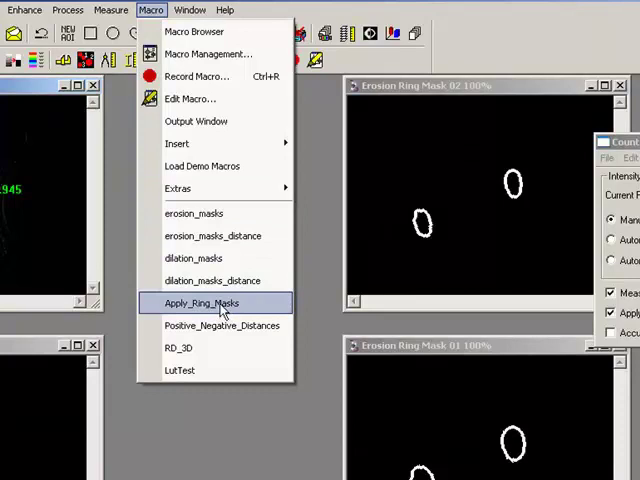
left_click(200, 302)
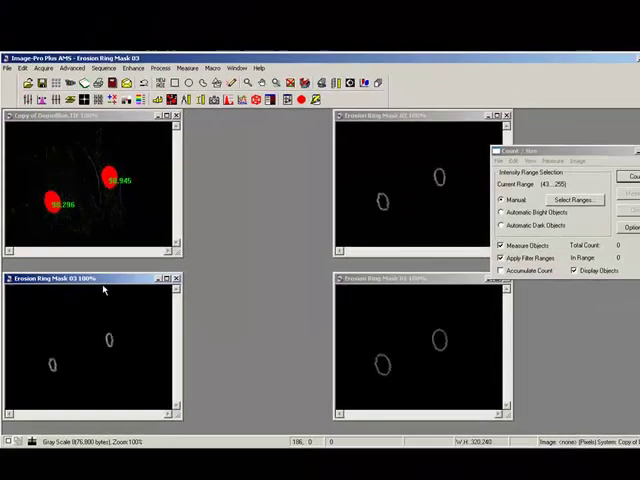
mouse_move(420, 197)
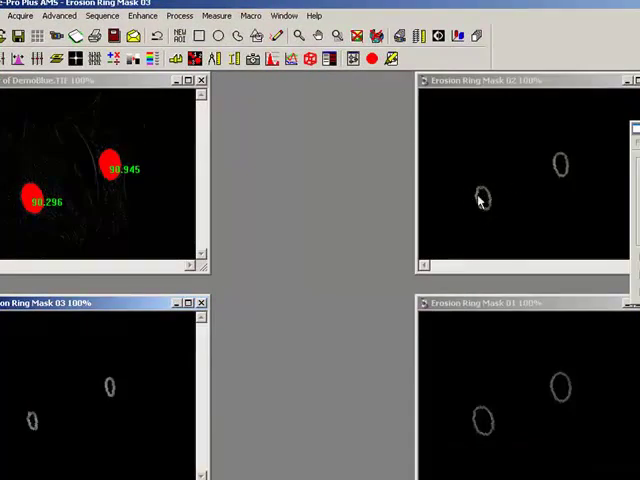
mouse_move(135, 143)
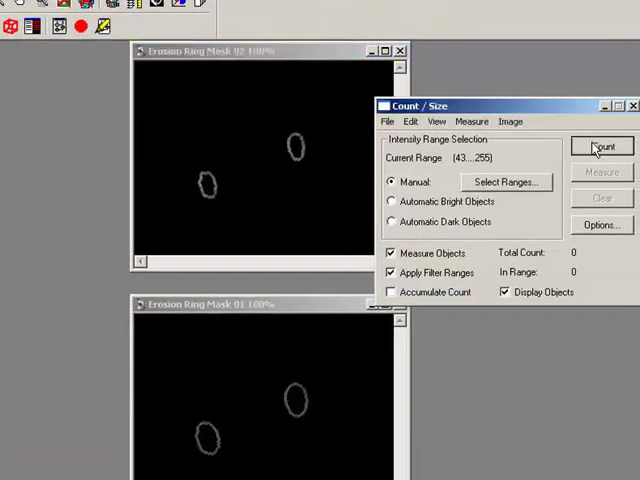
- Run Count to measure two ring objects in each of the three ring masks
left_click(601, 147)
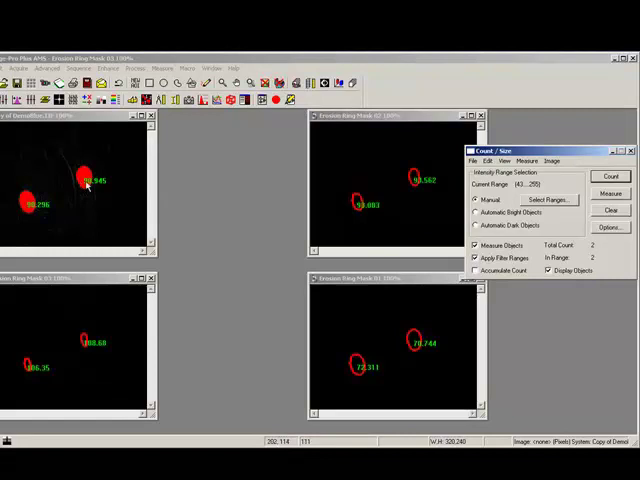
mouse_move(358, 213)
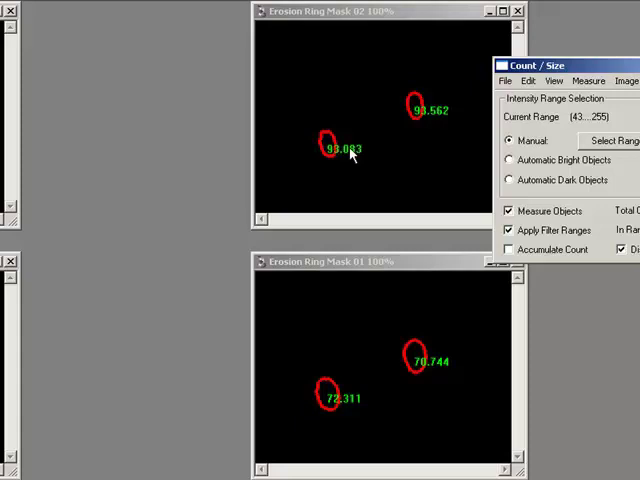
mouse_move(380, 145)
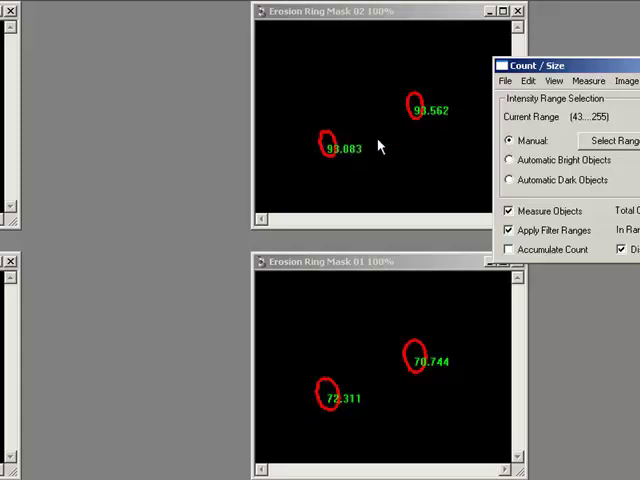